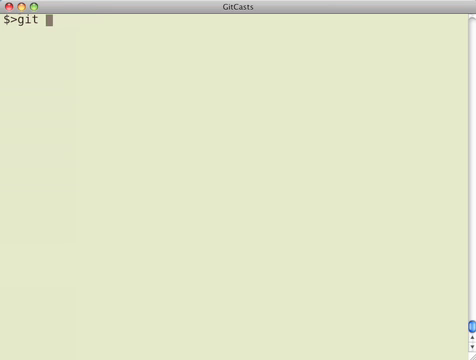
Step: Run git status, showing README modified on master, and begin opening a lib file with mate
{"action": "type", "text": "status"}
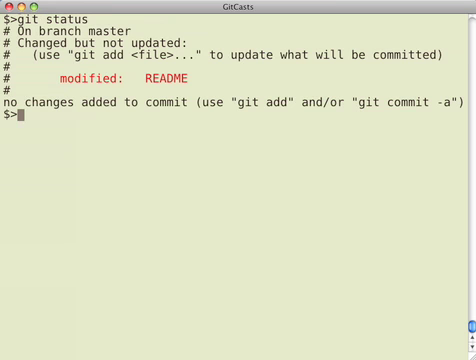
{"action": "type", "text": "mate lib/"}
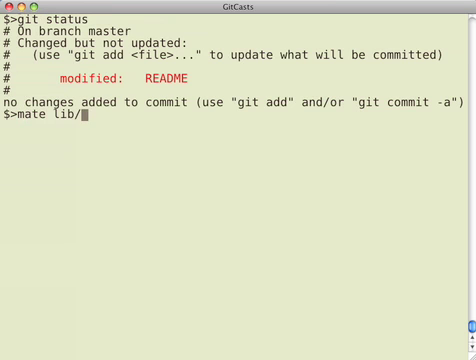
Step: Add an object(sha = 'master') method running git cat-file -p to lib/simplegit.rb
{"action": "key", "text": "Return"}
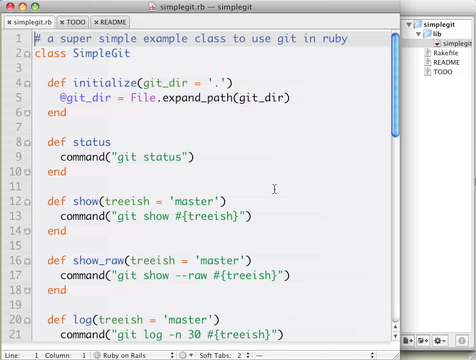
{"action": "scroll", "scroll_direction": "down", "scroll_amount": 3}
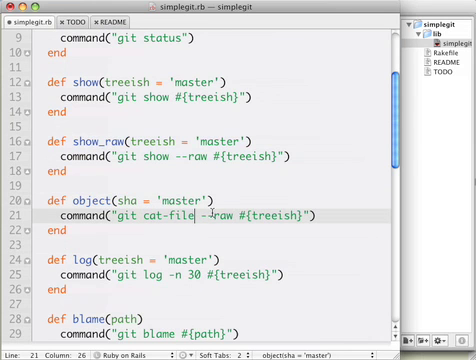
{"action": "type", "text": "p"}
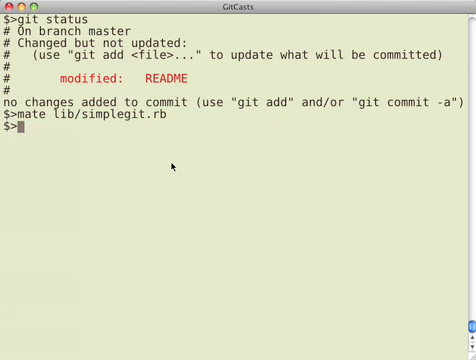
Step: Review git diff and status, then stage lib/simplegit.rb with git add
{"action": "type", "text": "git diff"}
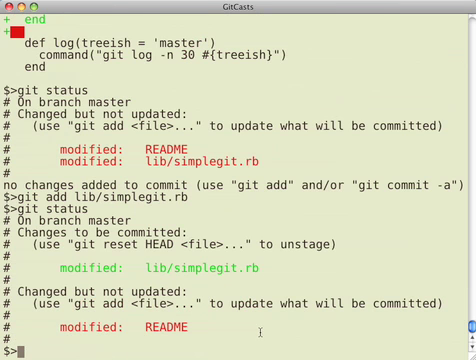
Step: Compare git diff --cached with git diff HEAD, then list the git log
{"action": "type", "text": "git d"}
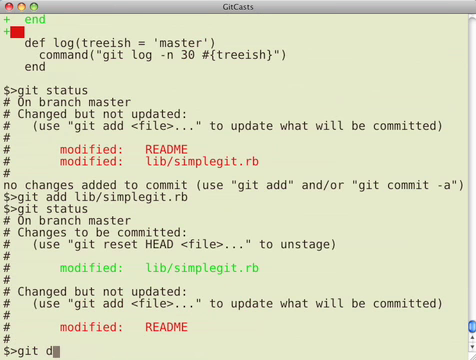
{"action": "key", "text": "Return"}
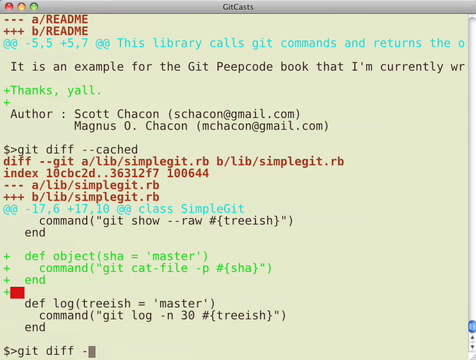
{"action": "scroll", "scroll_direction": "down", "scroll_amount": 3}
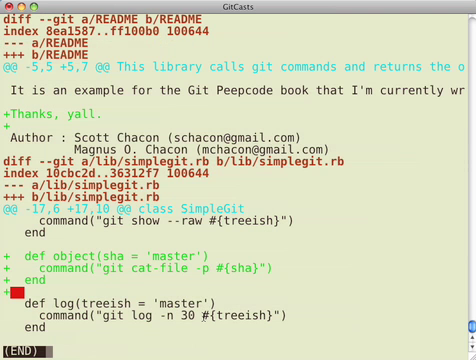
{"action": "key", "text": "q"}
{"action": "type", "text": "git"}
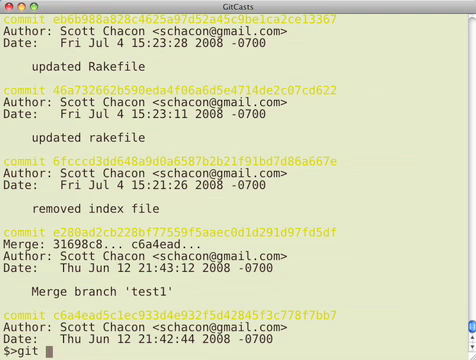
Step: Resolve master~3 with git rev-parse and pipe git diff master~3 into TextMate
{"action": "type", "text": "rev-parse"}
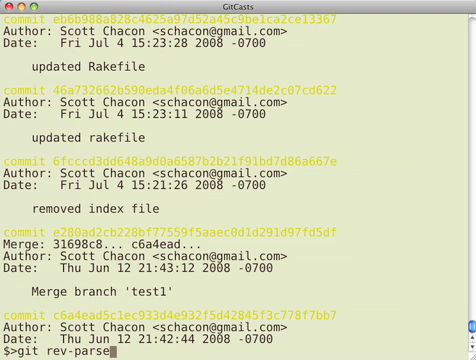
{"action": "type", "text": "master~3"}
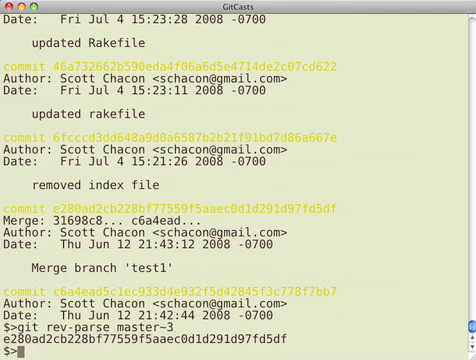
{"action": "type", "text": "git diff"}
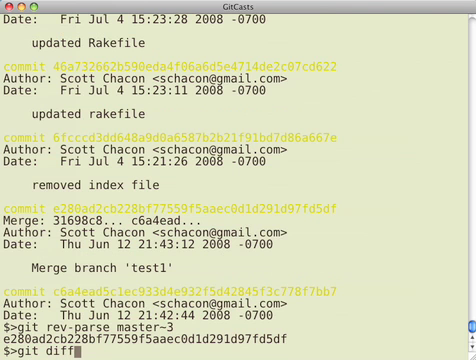
{"action": "type", "text": "master"}
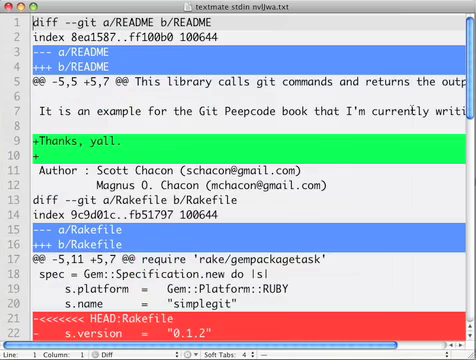
Step: Scroll through the master~3 diff in TextMate, then close the window
{"action": "scroll", "scroll_direction": "down", "scroll_amount": 3}
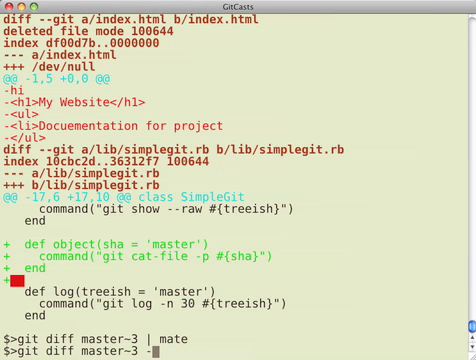
Step: Show the master~3 diff of lib/simplegit.rb, clear, rerun, and pipe its master~10 diff to mate
{"action": "type", "text": "- lib/simplegit.rb"}
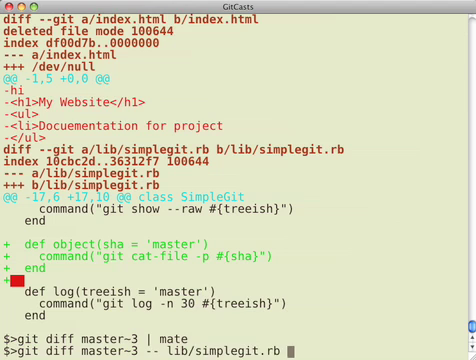
{"action": "key", "text": "Return"}
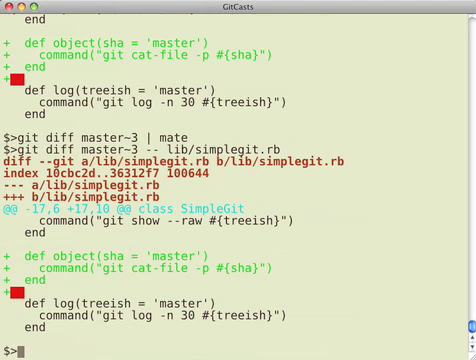
{"action": "type", "text": "clear"}
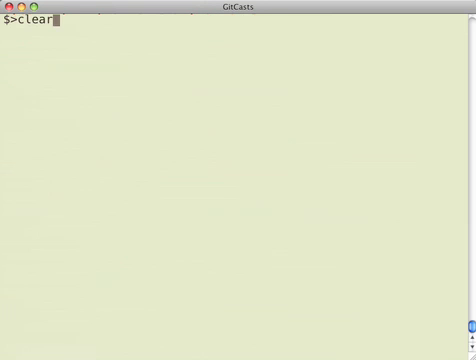
{"action": "type", "text": "git diff master~3 -- lib/simplegit.rb"}
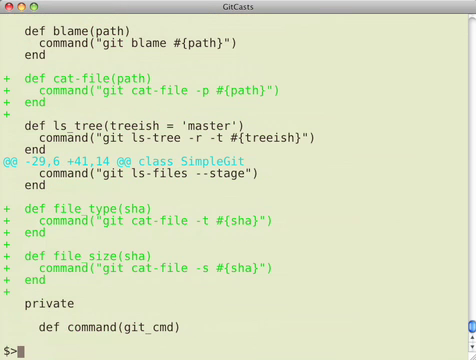
{"action": "type", "text": "git diff master~10 -- lib/simplegit.rb | ma"}
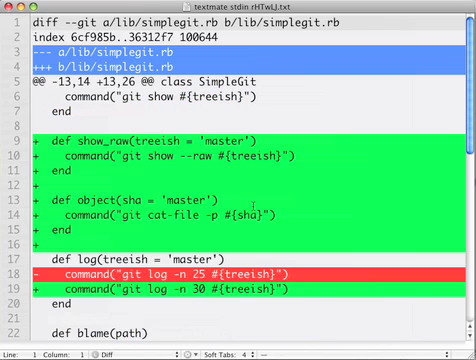
Step: Scroll through the master~10 simplegit.rb diff adding cat-file, file_type and file_size methods
{"action": "scroll", "scroll_direction": "down", "scroll_amount": 3}
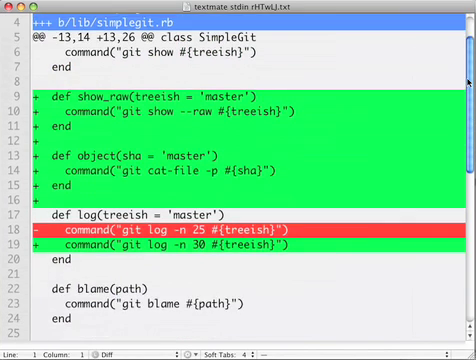
{"action": "scroll", "scroll_direction": "down", "scroll_amount": 3}
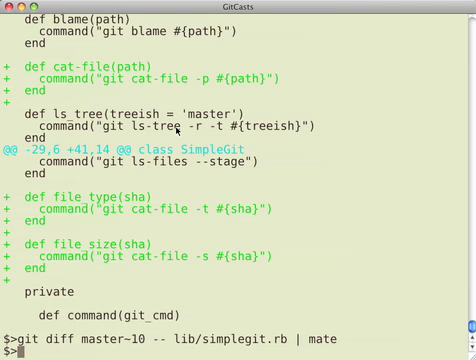
{"action": "mouse_move", "coordinate": [147, 250]}
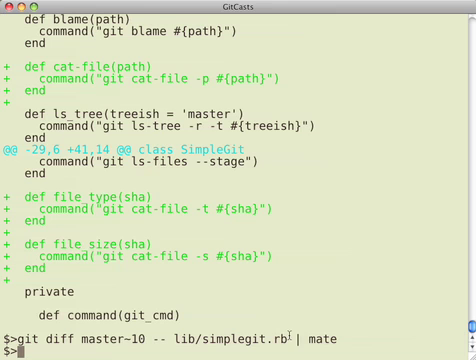
Step: Diff master~10 against master~3 with stats, then for lib/simplegit.rb only, and clear
{"action": "type", "text": "git diff maste"}
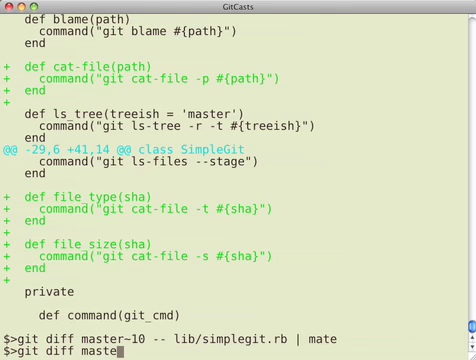
{"action": "type", "text": "~10 master~3"}
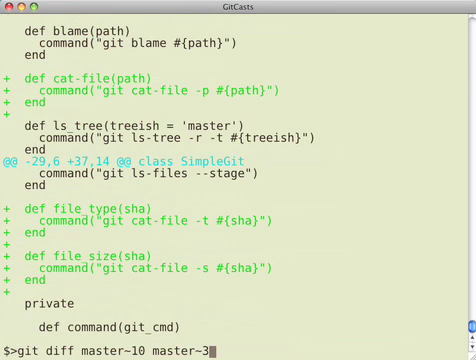
{"action": "type", "text": "--"}
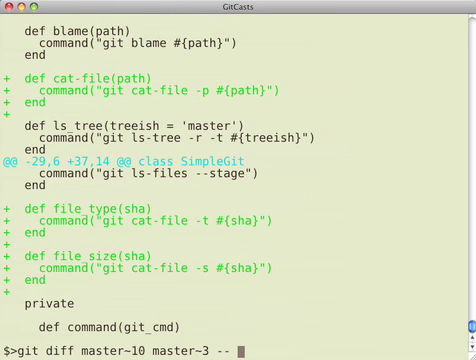
{"action": "type", "text": "st"}
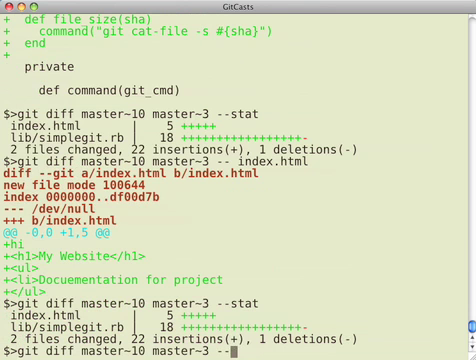
{"action": "type", "text": "lib"}
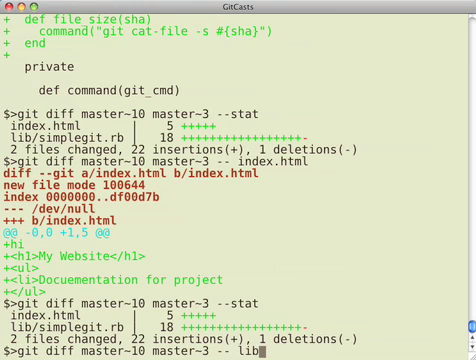
{"action": "type", "text": "/simplegit."}
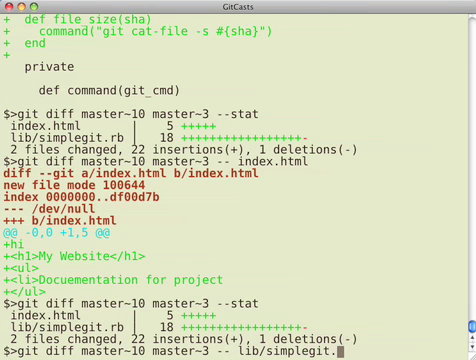
{"action": "key", "text": "Return"}
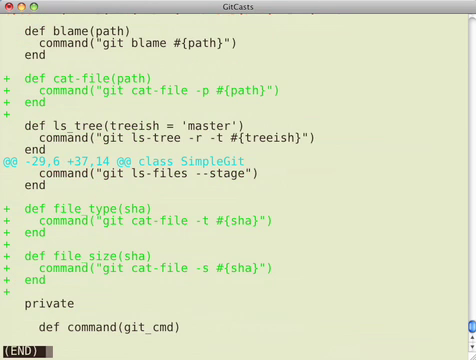
{"action": "type", "text": "clear"}
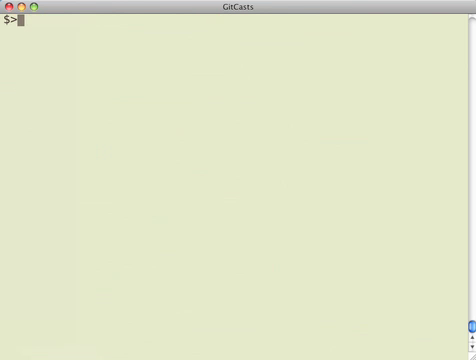
Step: Discard a mistyped git diff --diff command and diff the working tree against master~10
{"action": "type", "text": "git"}
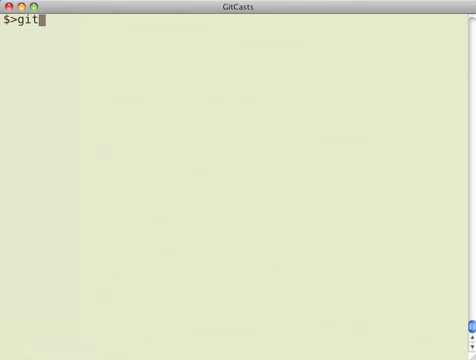
{"action": "type", "text": "diff"}
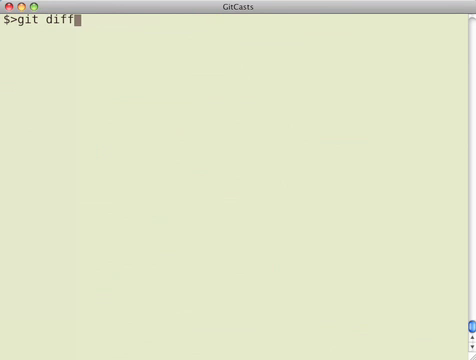
{"action": "type", "text": "--diff"}
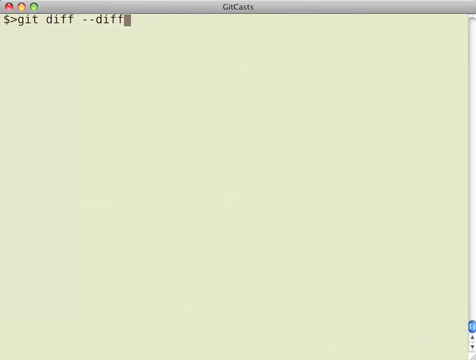
{"action": "key", "text": "BackSpace"}
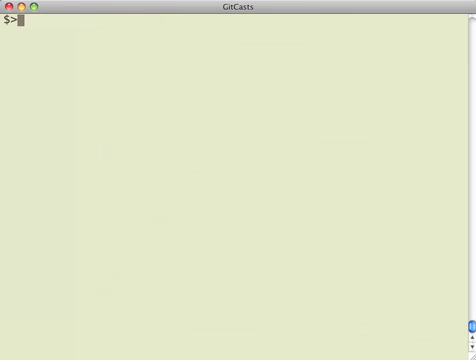
{"action": "type", "text": "git"}
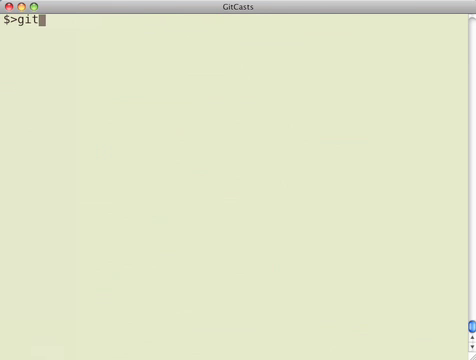
{"action": "type", "text": "diff mastr"}
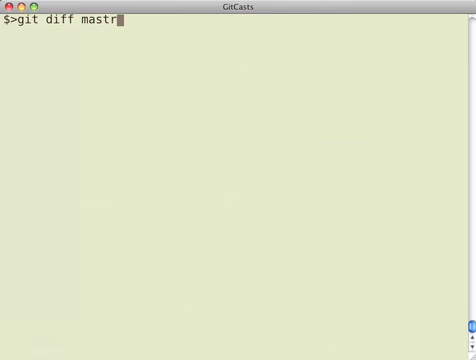
{"action": "type", "text": "er~10"}
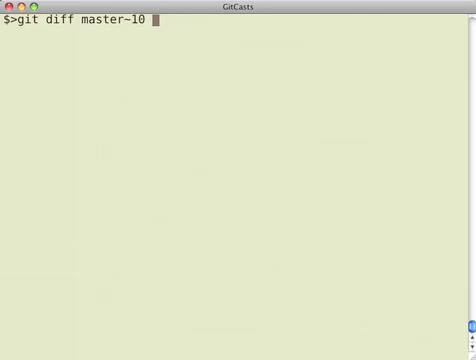
{"action": "key", "text": "Return"}
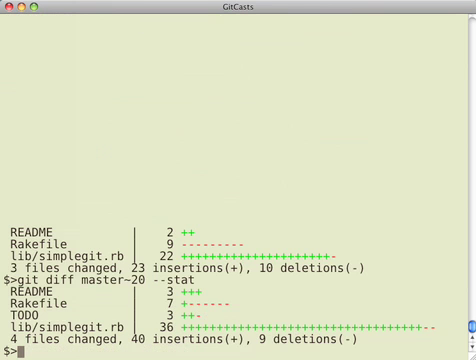
Step: Show diff stats since master~20 and between master~20 and master~10, then clear
{"action": "type", "text": "git diff master~20 --stat"}
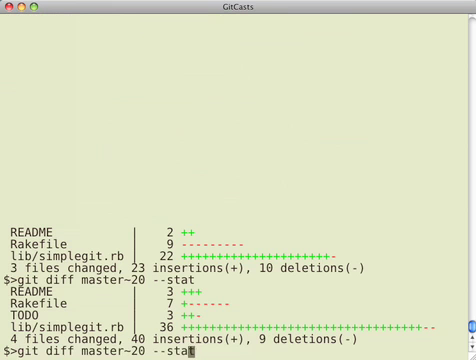
{"action": "type", "text": "master~10"}
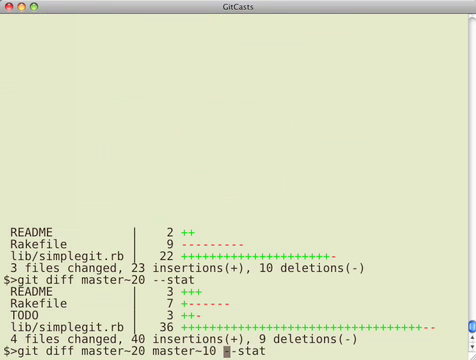
{"action": "key", "text": "Return"}
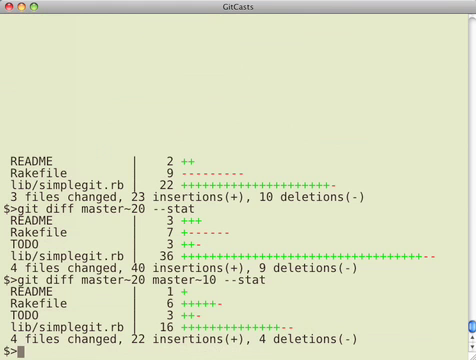
{"action": "type", "text": "clear"}
{"action": "type", "text": "git diff --name-s"}
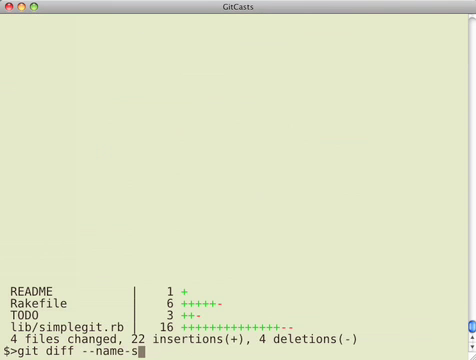
Step: List name-status diffs for the working tree, master~10, and master~10..master~5, piping the last to TextMate
{"action": "key", "text": "Return"}
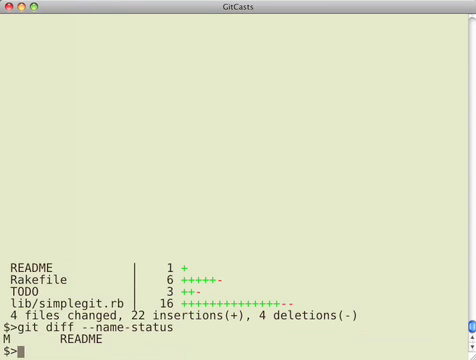
{"action": "type", "text": "git diff --name-status"}
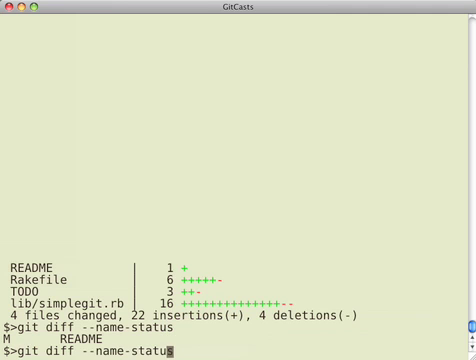
{"action": "type", "text": "master~10"}
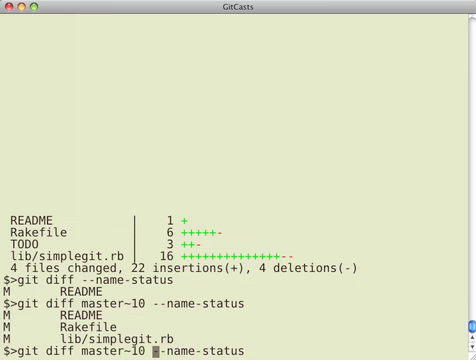
{"action": "type", "text": "master~5"}
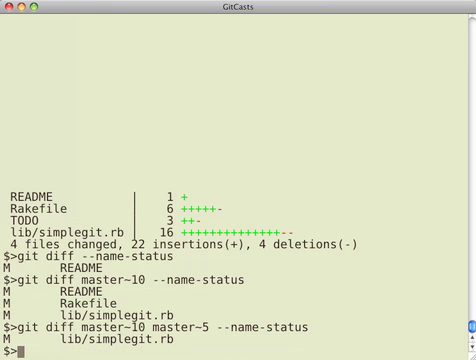
{"action": "type", "text": "git diff master~10 master~5 --"}
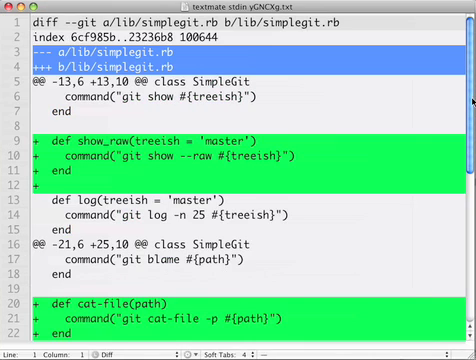
Step: Scroll through the lib/simplegit.rb diff between master~10 and master~5 in TextMate
{"action": "scroll", "scroll_direction": "down", "scroll_amount": 3}
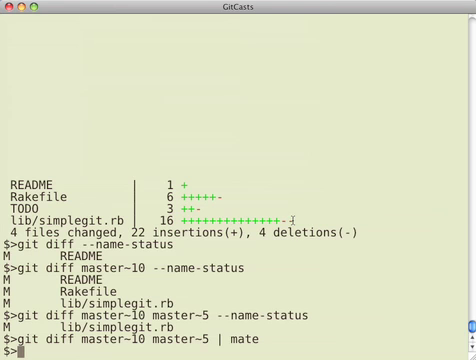
Step: Show --numstat counts and --name-only file names for changes since master~15
{"action": "type", "text": "git diff master"}
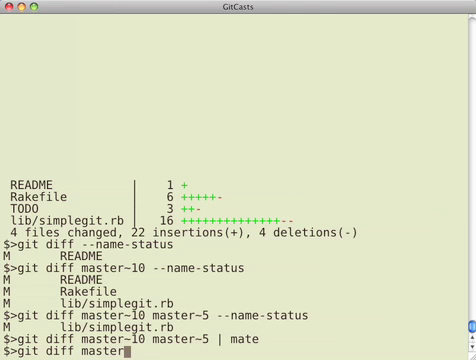
{"action": "type", "text": "~"}
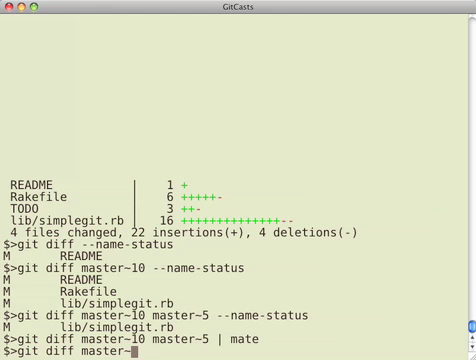
{"action": "type", "text": "15 --name-"}
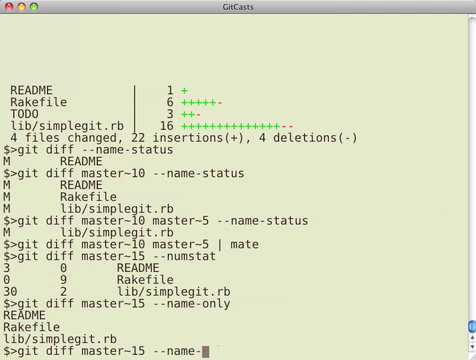
{"action": "key", "text": "BackSpace"}
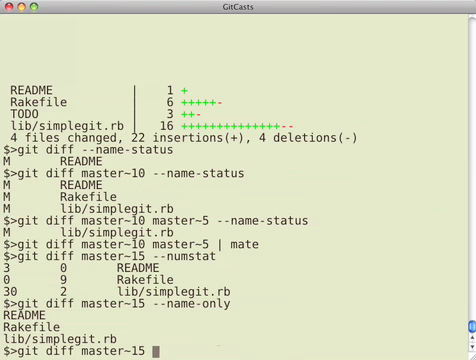
{"action": "type", "text": "H"}
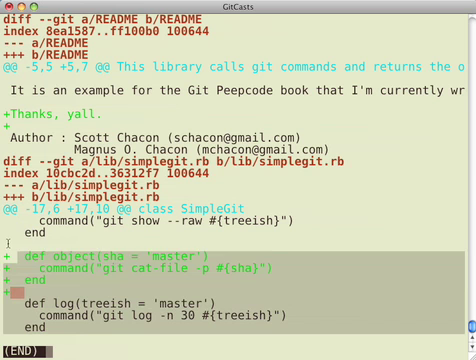
Step: Page through the diff against HEAD with extra --unified context lines
{"action": "type", "text": "git diff HEAD"}
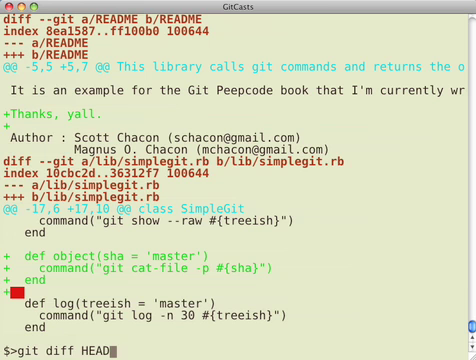
{"action": "type", "text": "--uni"}
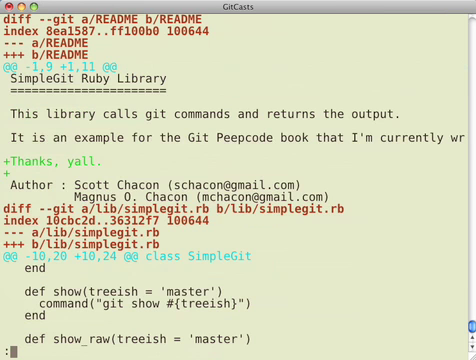
{"action": "scroll", "scroll_direction": "down", "scroll_amount": 3}
{"action": "type", "text": "git"}
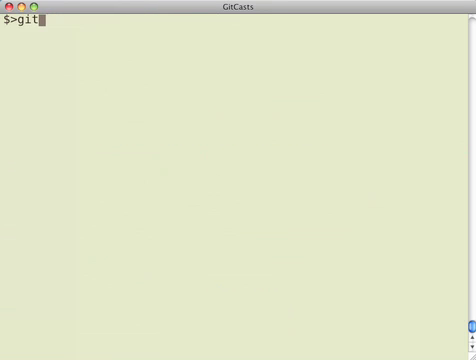
Step: Save the differences to master into master.patch with git diff ..master
{"action": "type", "text": "reset -"}
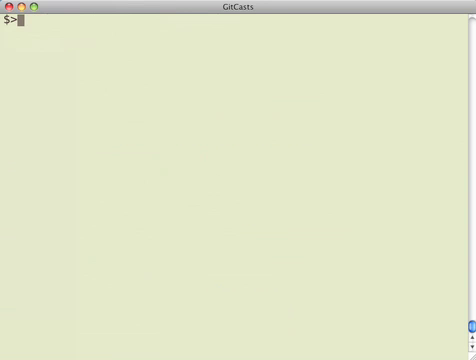
{"action": "type", "text": "git"}
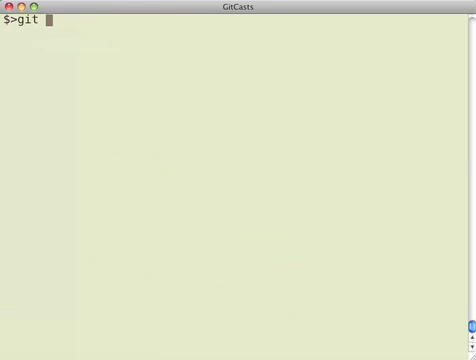
{"action": "type", "text": "diff ..master >"}
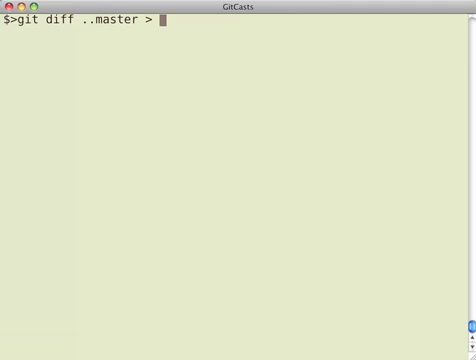
{"action": "type", "text": "master.patch"}
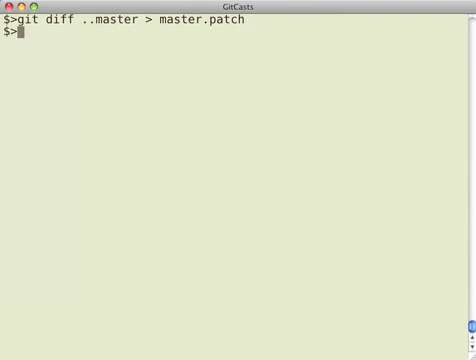
Step: Apply master.patch with git apply and confirm four modified files in git status
{"action": "type", "text": "git"}
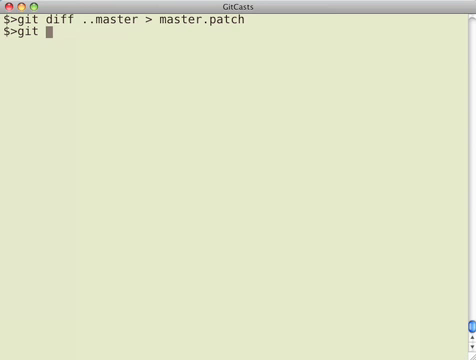
{"action": "type", "text": "apply master.patch"}
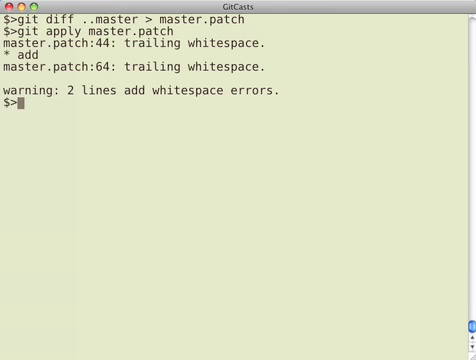
{"action": "type", "text": "git sta"}
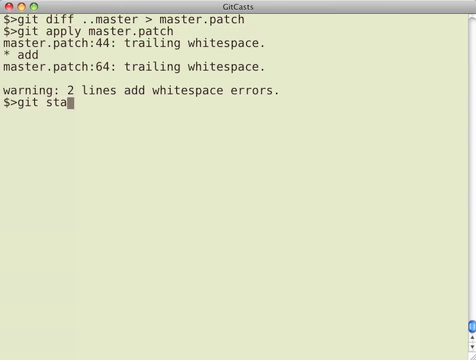
{"action": "key", "text": "Return"}
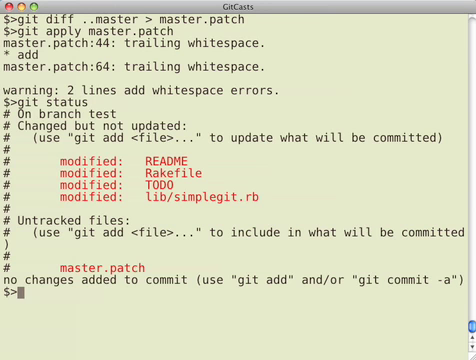
{"action": "type", "text": "g"}
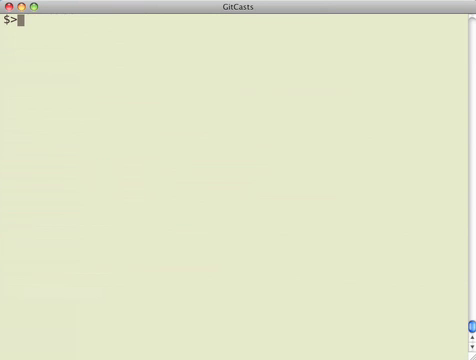
Step: Discard the applied changes with a hard reset to test
{"action": "type", "text": "git"}
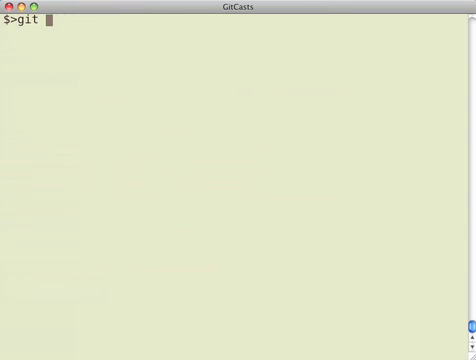
{"action": "type", "text": "diff mast"}
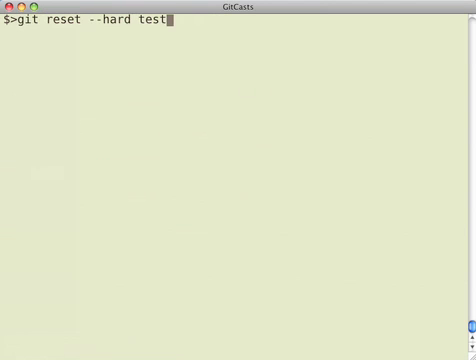
{"action": "type", "text": "gi"}
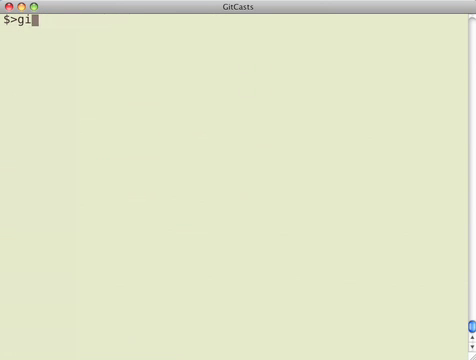
Step: Reapply master.patch using patch -p1 and confirm four modified files
{"action": "type", "text": "patch -p1 < master.patch"}
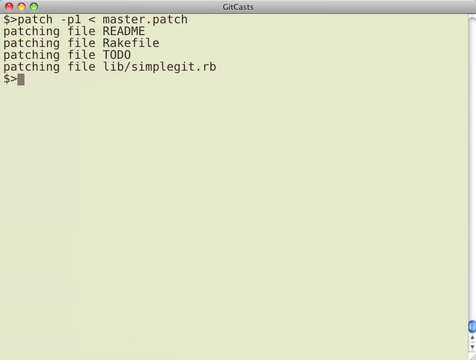
{"action": "type", "text": "git stat"}
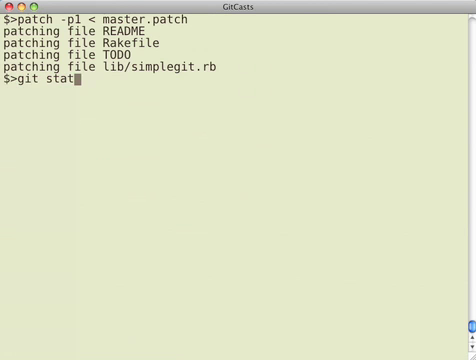
{"action": "key", "text": "Return"}
{"action": "type", "text": "git commit -"}
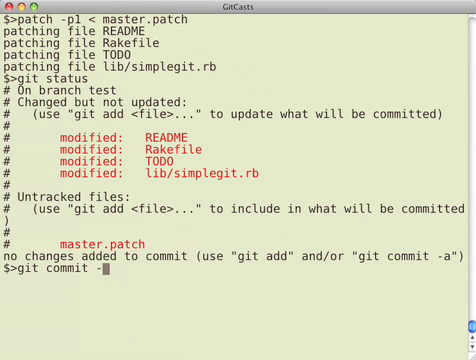
Step: Commit with -a as 'same as the last 10 commits' after the plain commit staged nothing
{"action": "type", "text": "m 'same as the last 10 commits"}
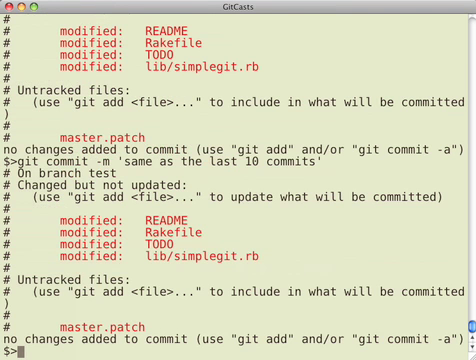
{"action": "type", "text": "git commit -m 'same as the last 10 commits'"}
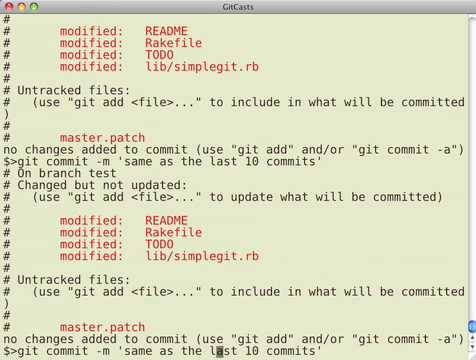
{"action": "type", "text": "-a"}
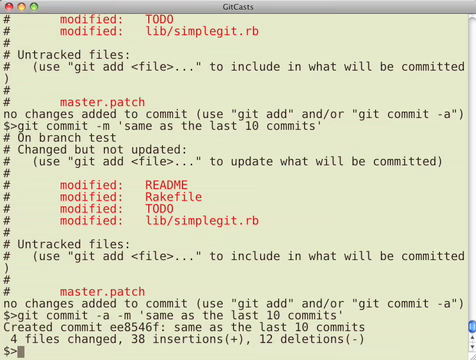
{"action": "type", "text": "git diff test"}
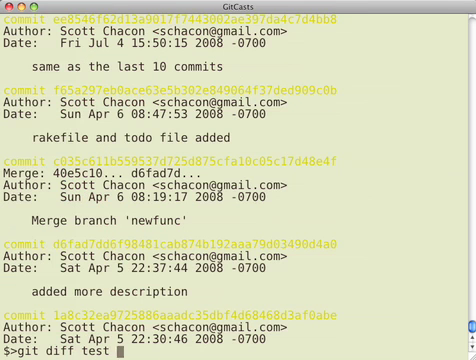
Step: Run git diff test master and confirm it prints no differences
{"action": "type", "text": "master"}
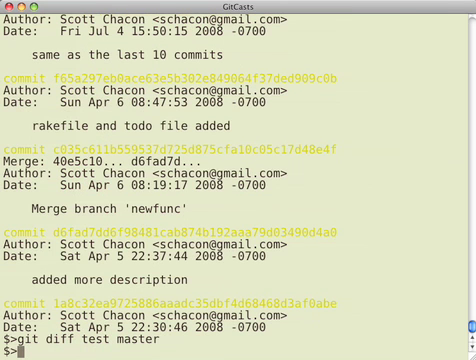
{"action": "type", "text": "git diff test master"}
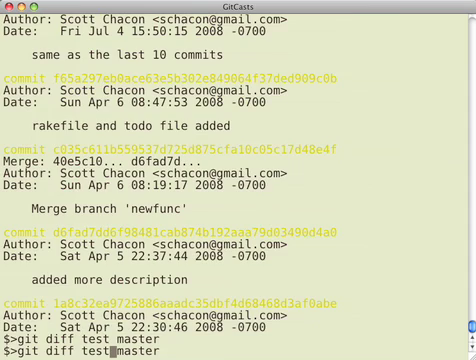